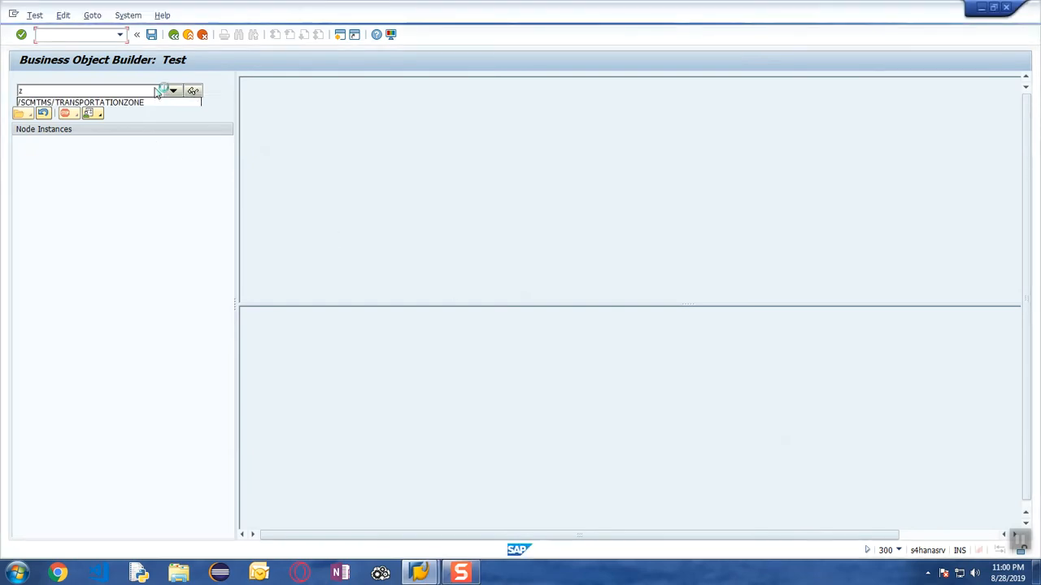
- Open ZFI_INVOICE for testing, recovering from the runtime error with /n and reopening it
click(173, 90)
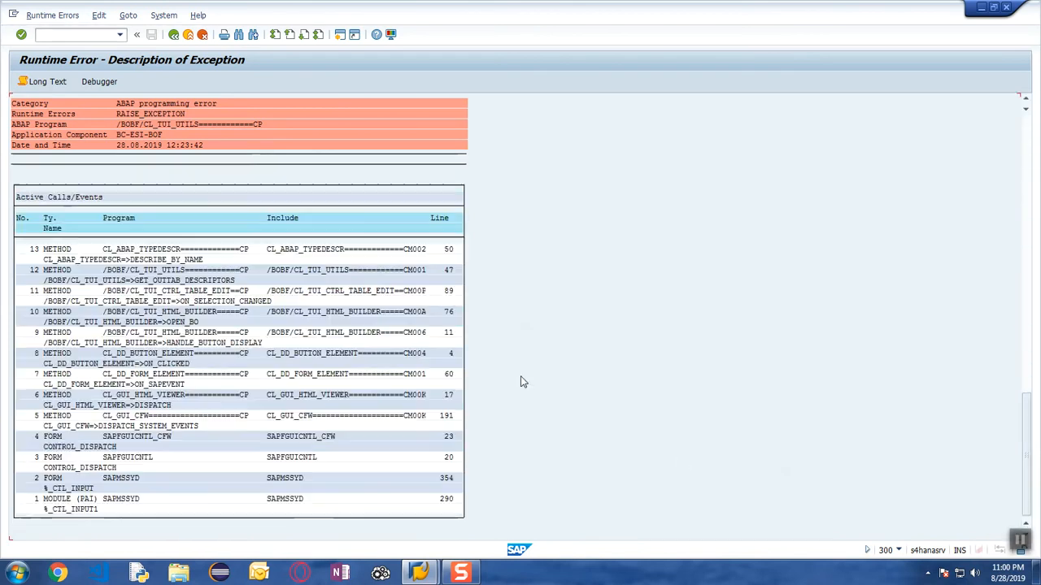
text(/n)
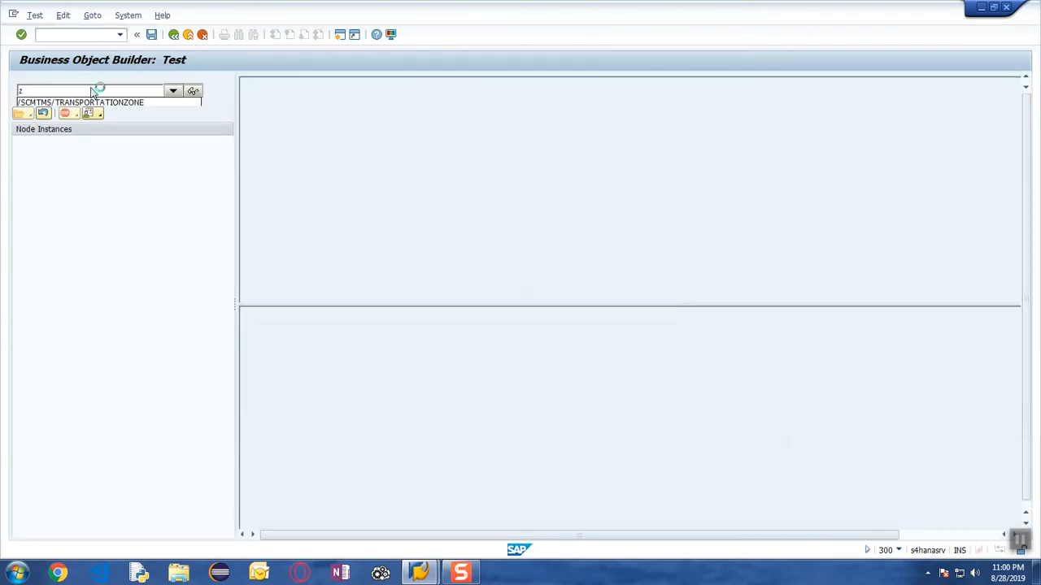
click(173, 90)
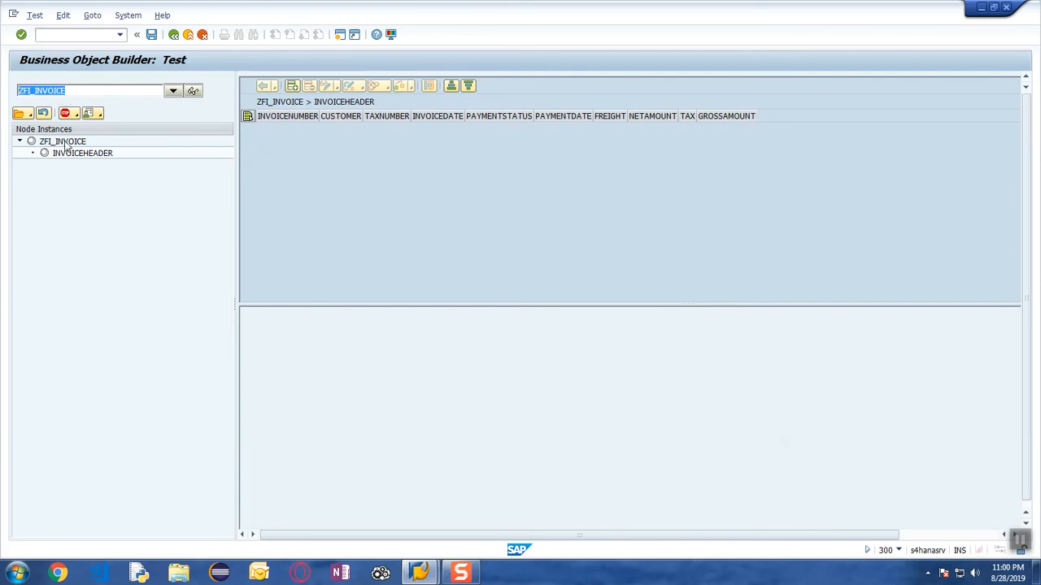
click(62, 140)
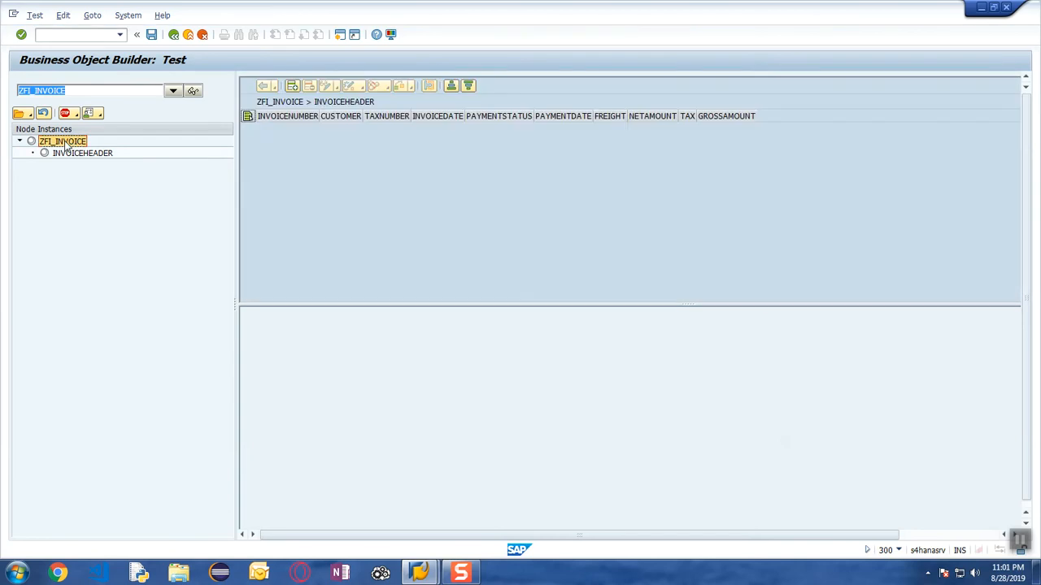
mouse_move(113, 183)
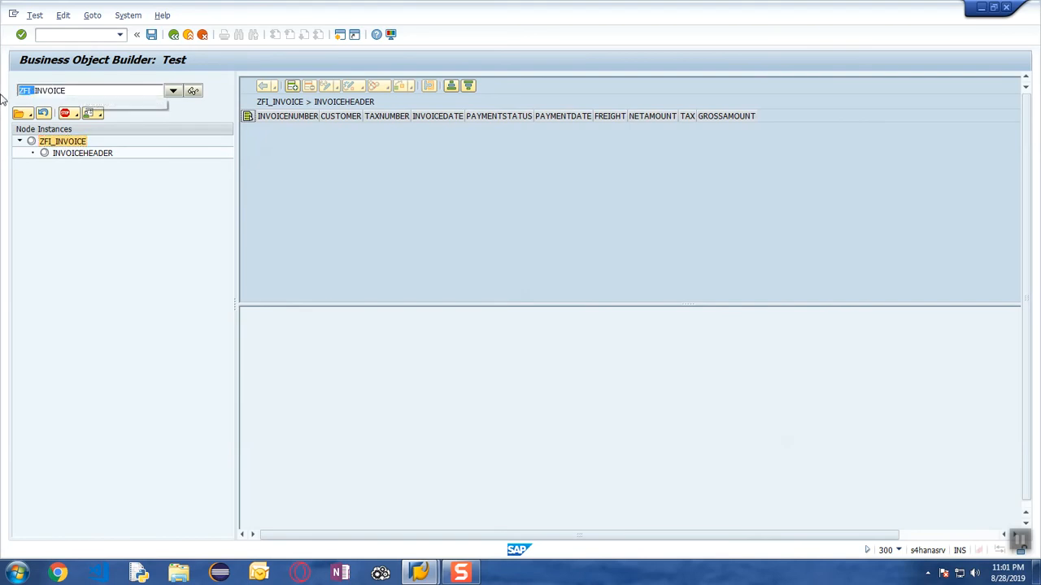
click(83, 153)
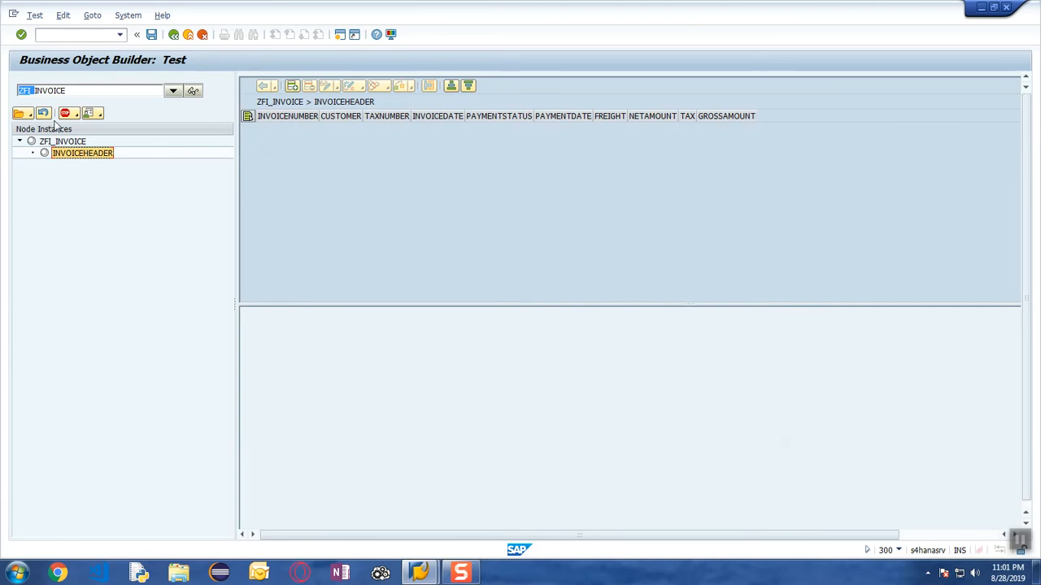
mouse_move(57, 128)
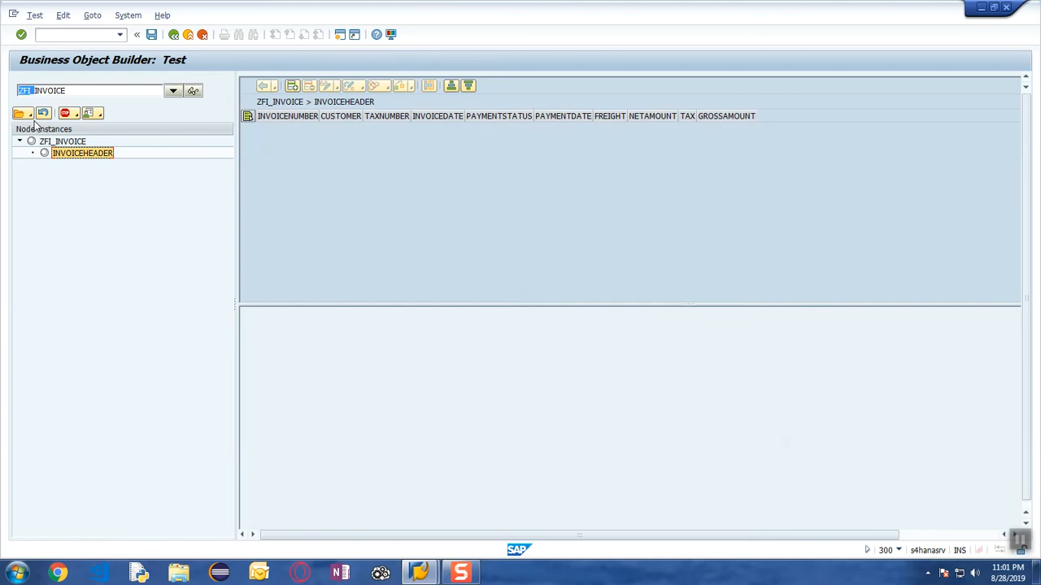
click(22, 113)
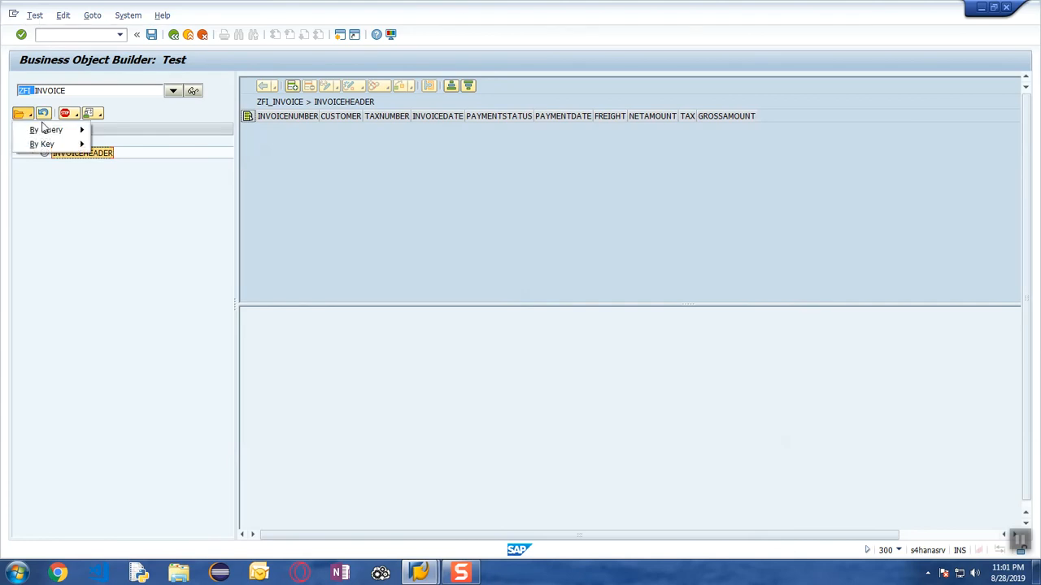
click(47, 130)
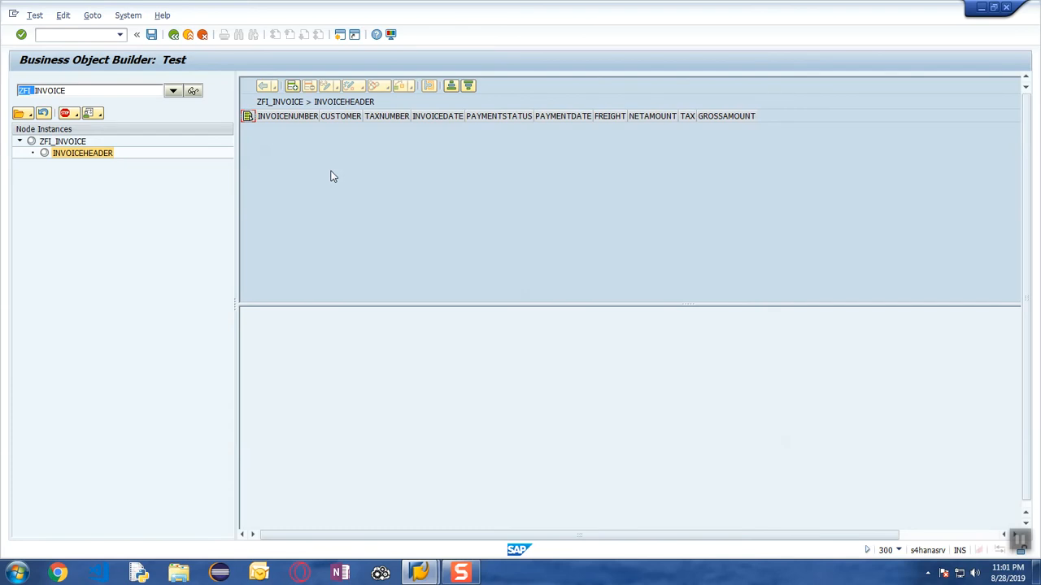
mouse_move(292, 85)
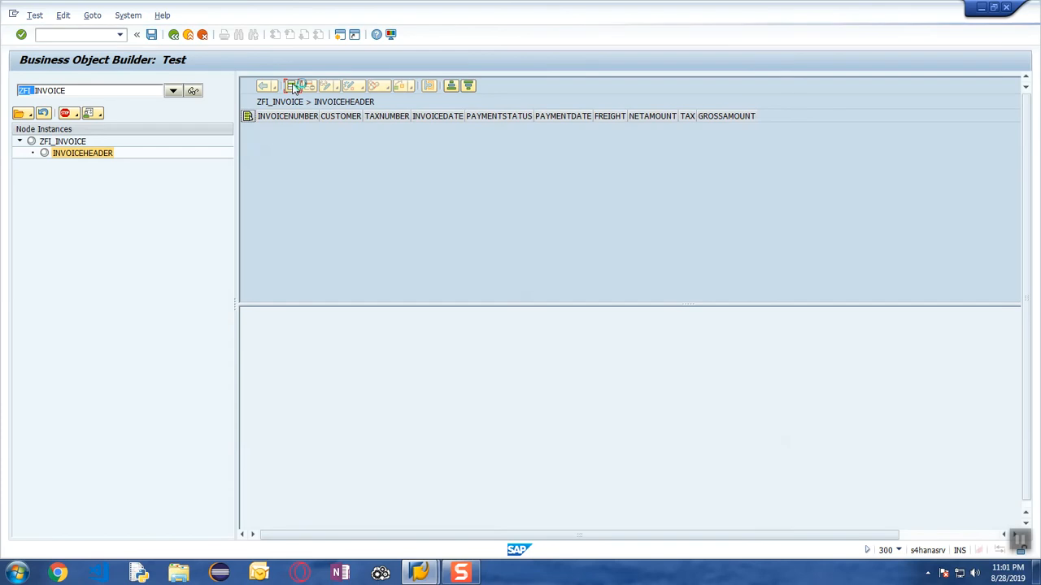
- Create a new INVOICEHEADER instance with invoice number 1001 and customer 1001
click(309, 85)
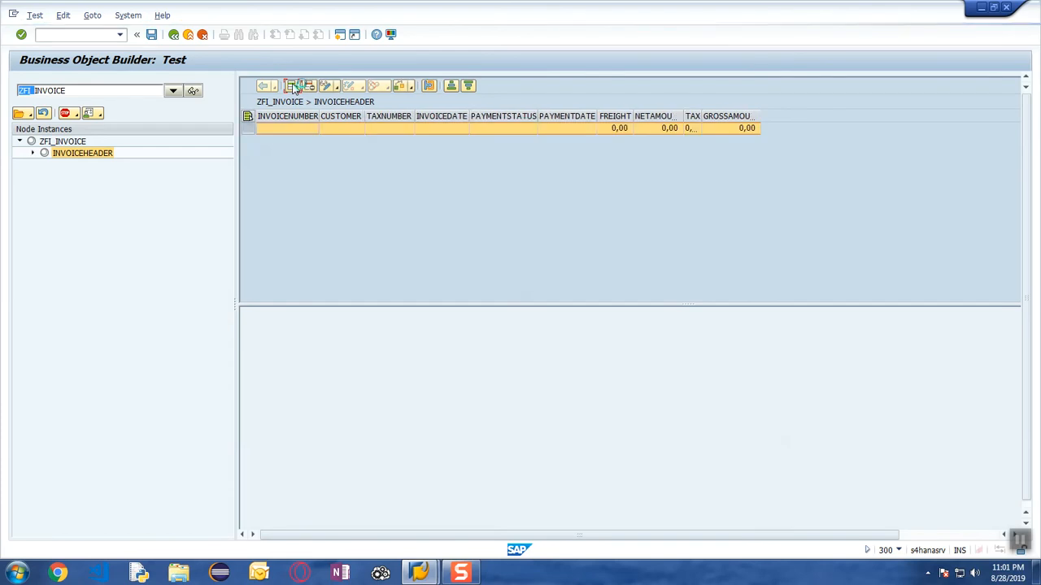
click(294, 85)
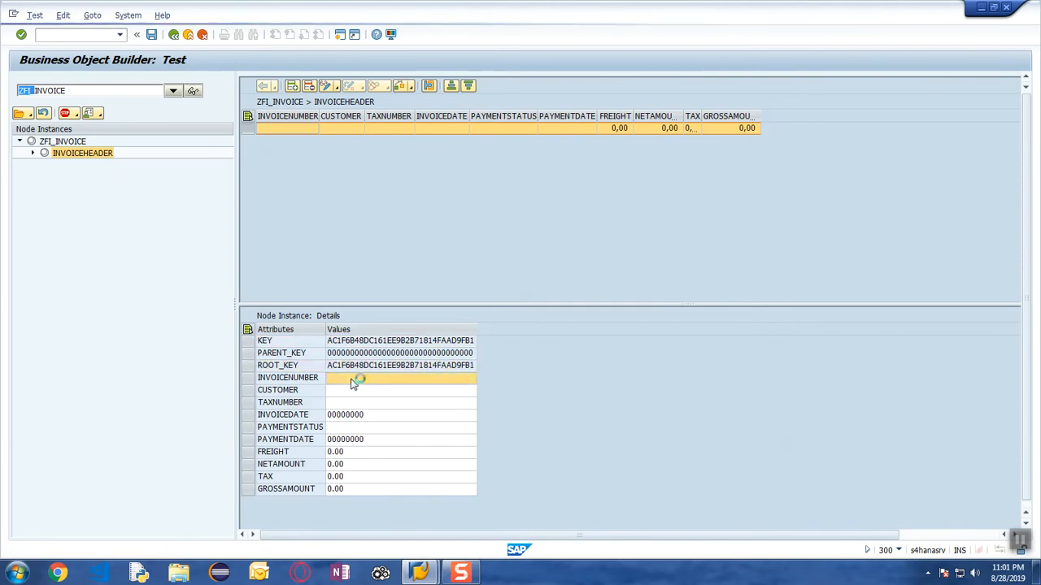
text(1)
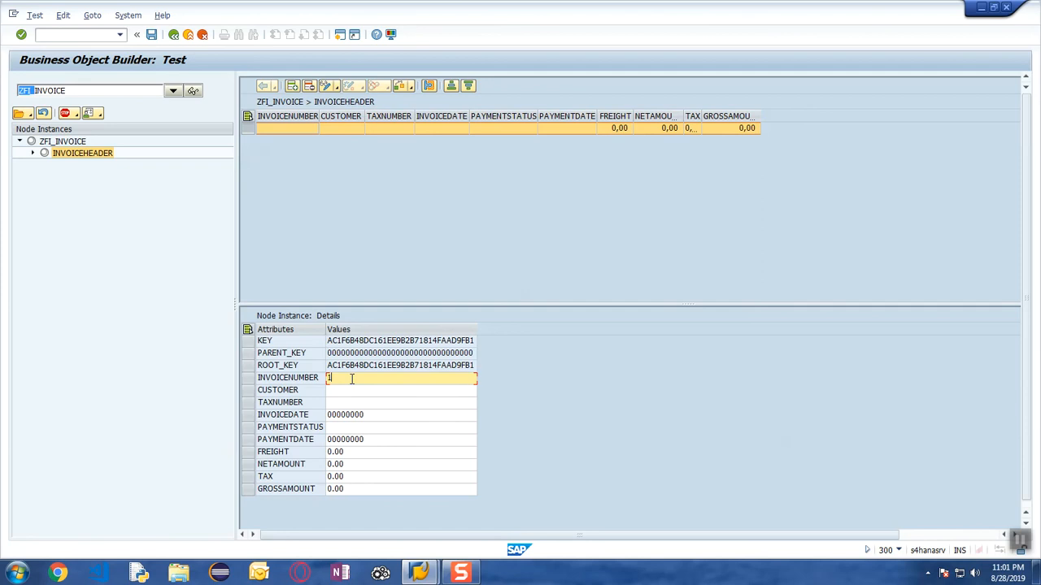
text(001)
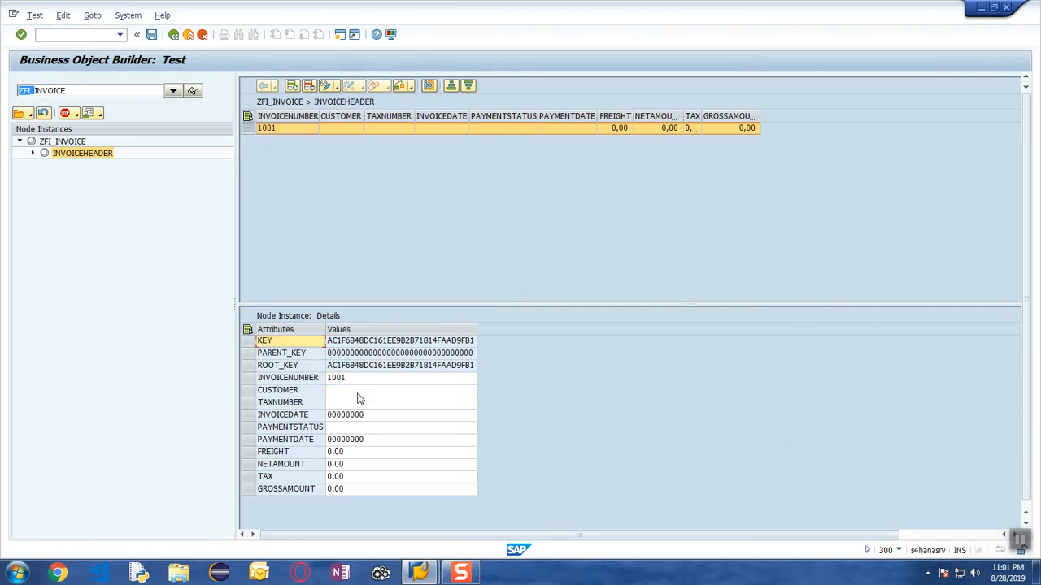
click(399, 402)
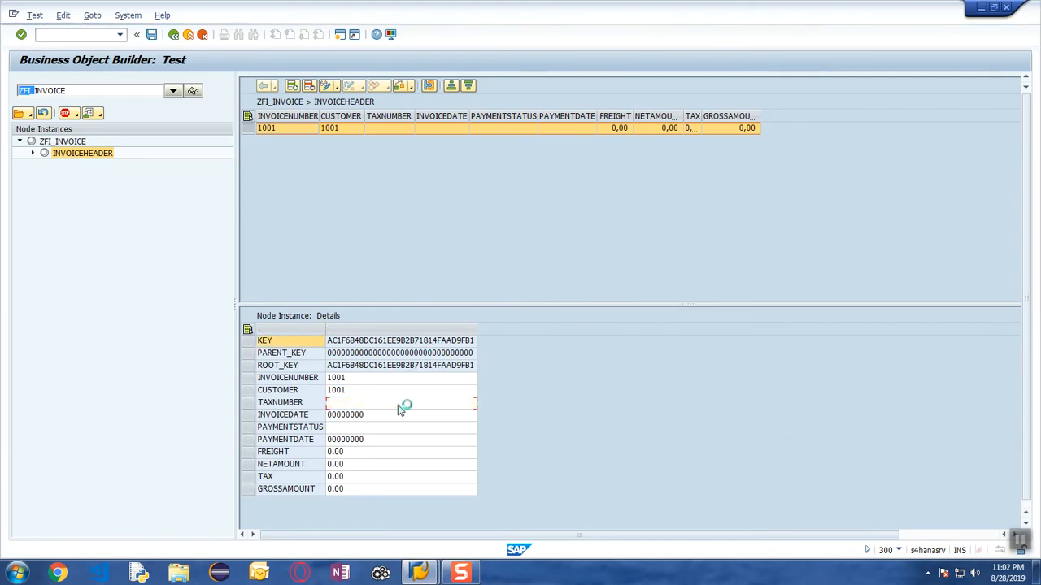
- Fill in tax number 100, date 28.08.2019 and payment status 01
click(398, 402)
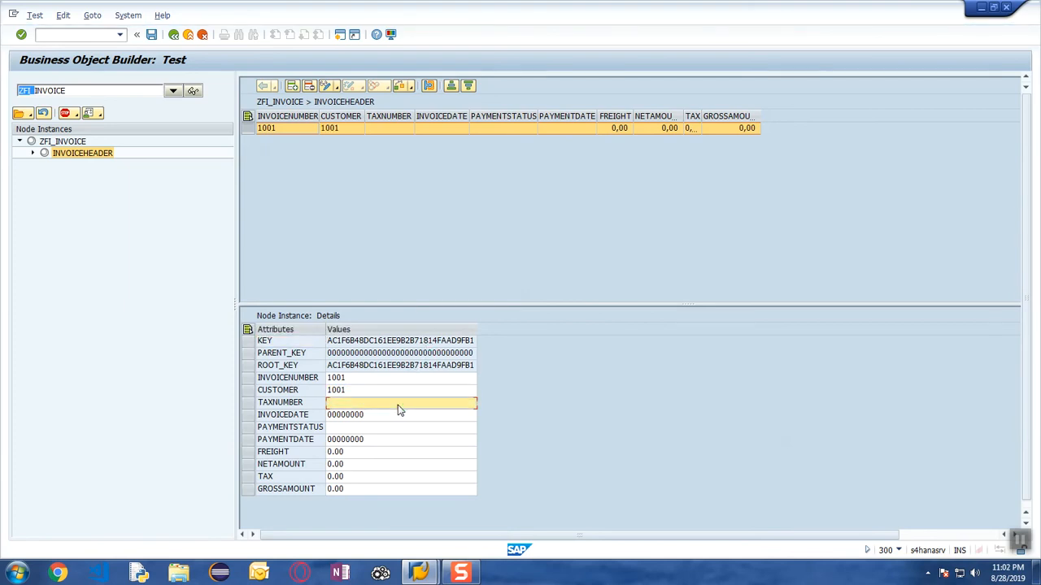
text(100)
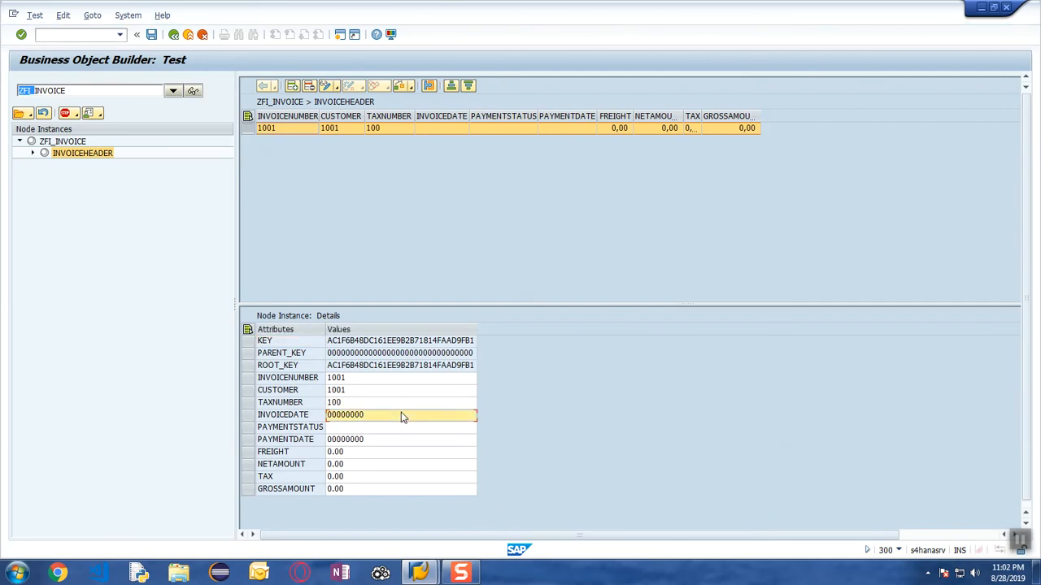
text(20190828)
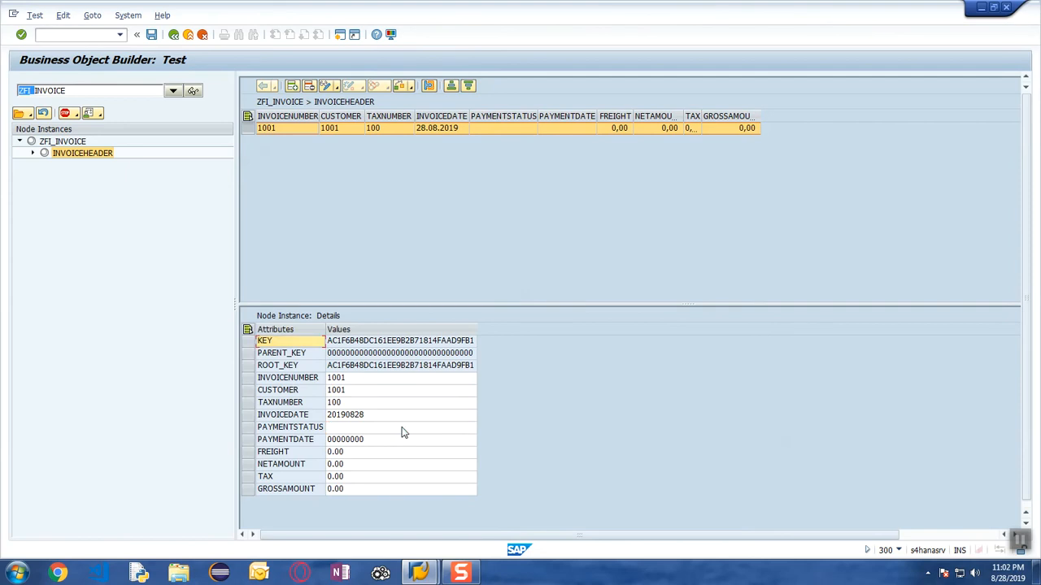
text(01)
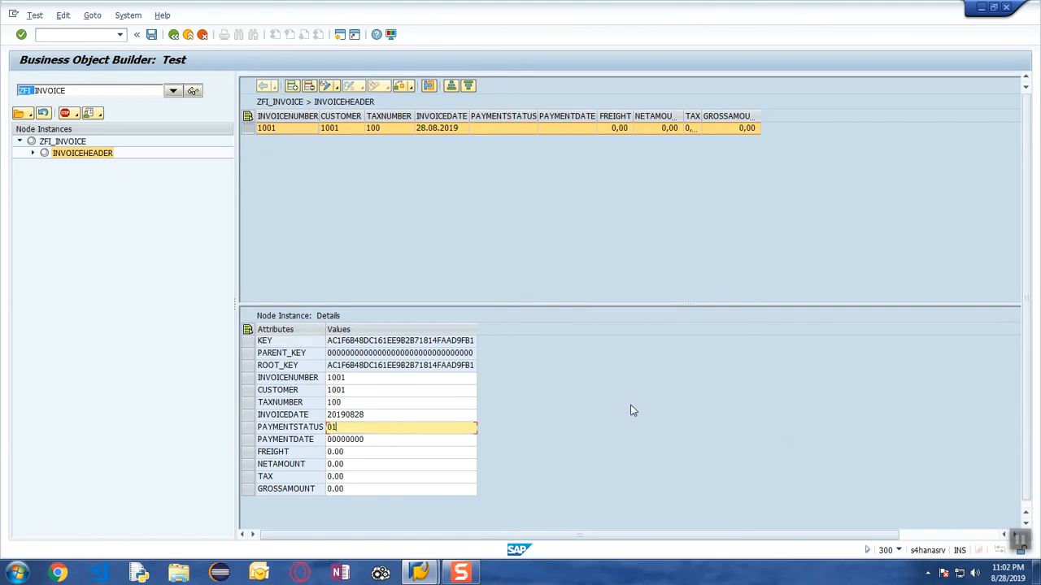
mouse_move(321, 71)
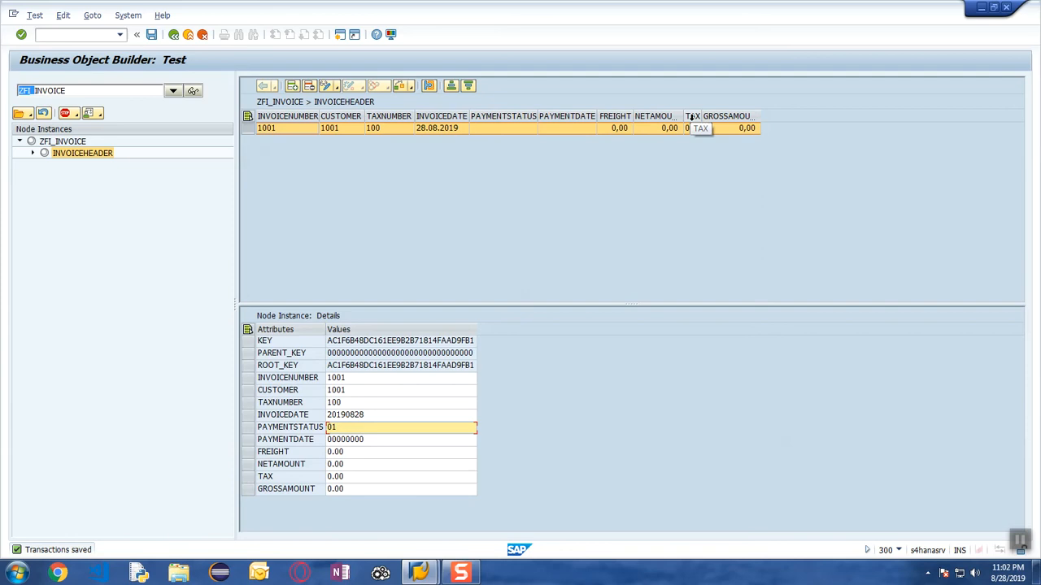
mouse_move(293, 86)
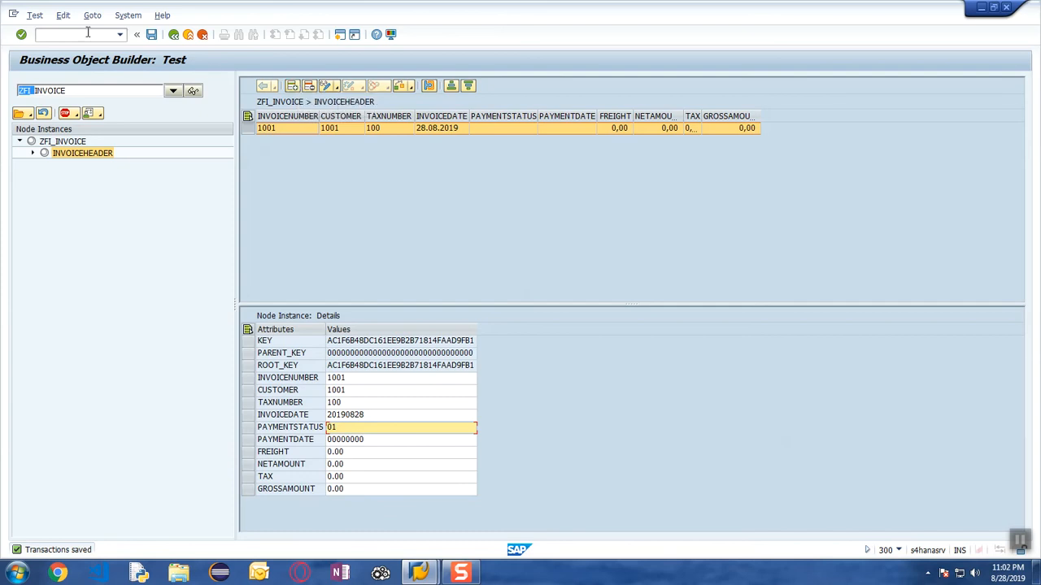
mouse_move(103, 81)
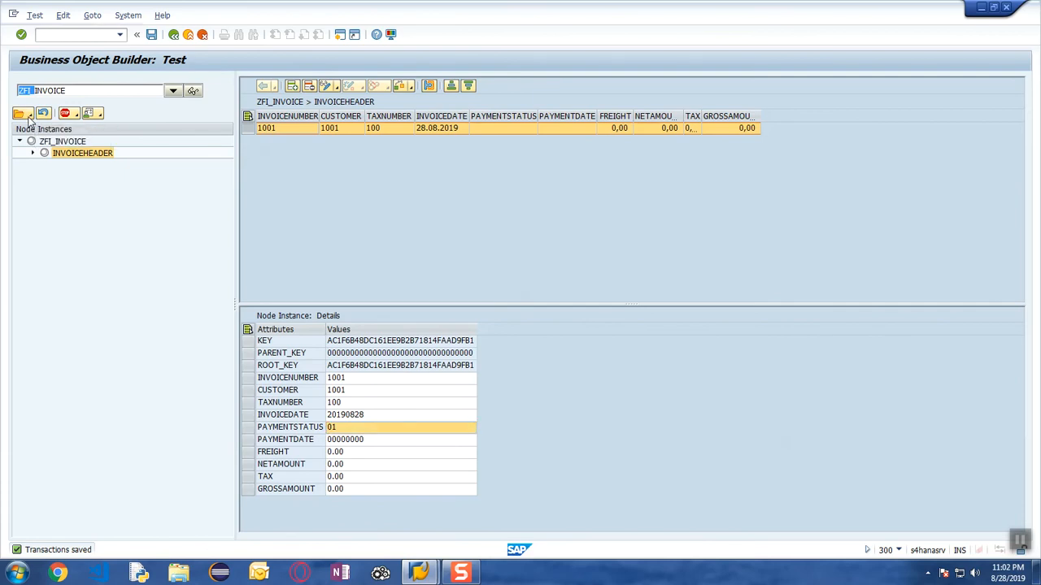
- Run the INVOICEHEADER SELECT_ALL query returning invoice 1001, then choose SELECT_BY_ELEMENTS
click(22, 113)
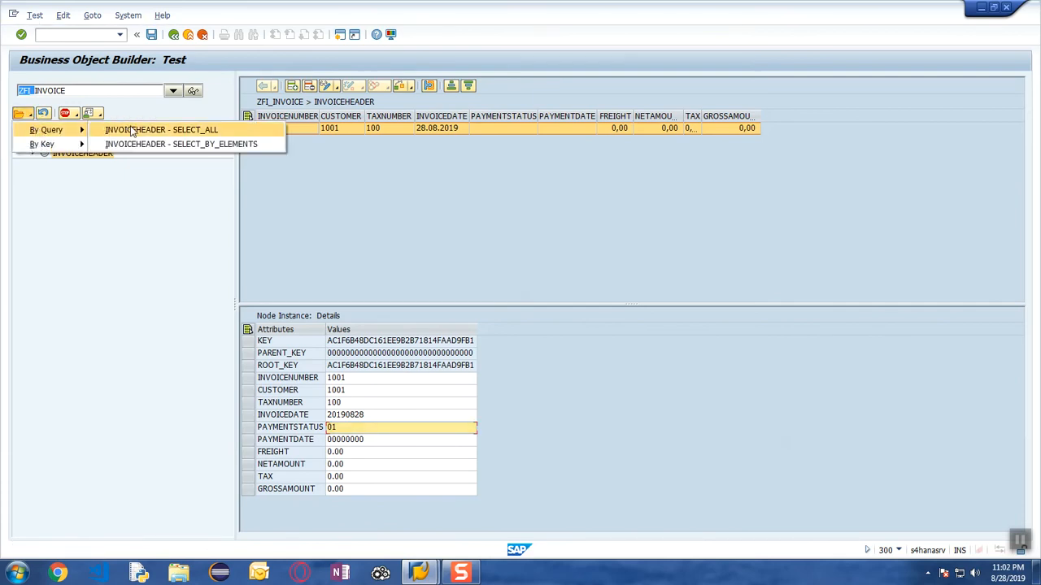
click(161, 129)
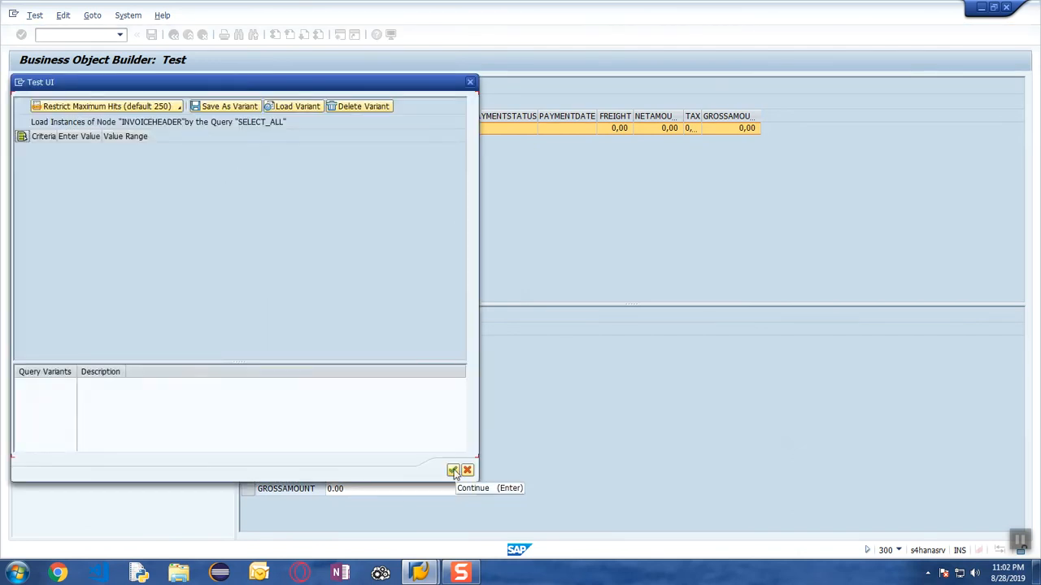
click(454, 471)
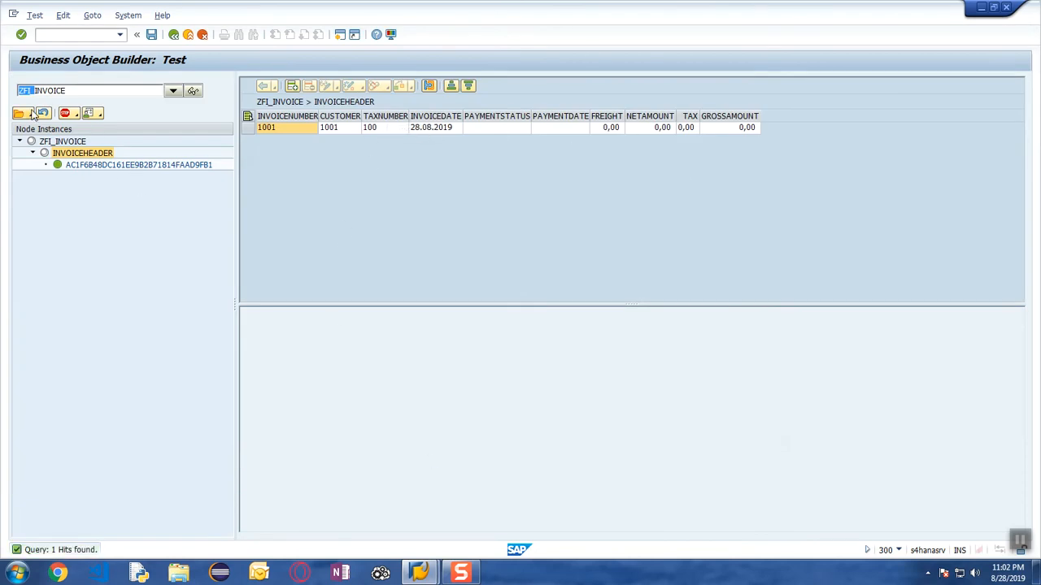
click(22, 113)
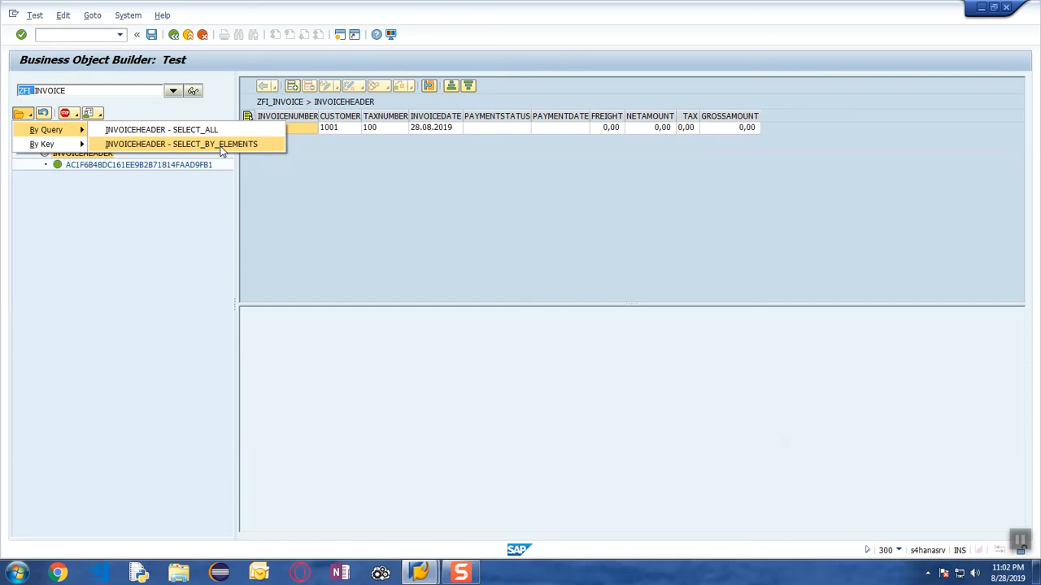
click(181, 144)
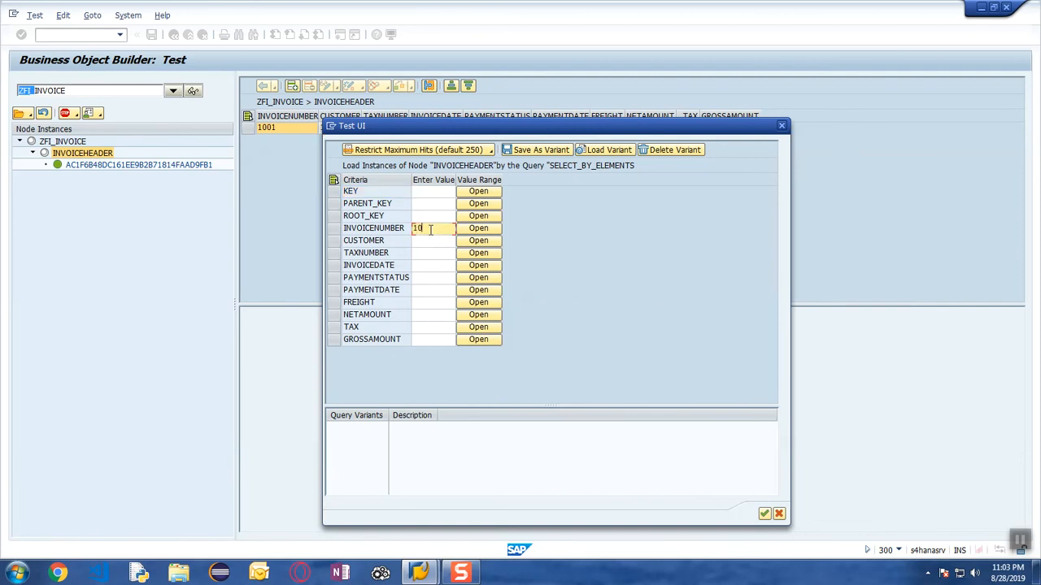
- Run the SELECT_BY_ELEMENTS query for invoice number 1001
text(1001)
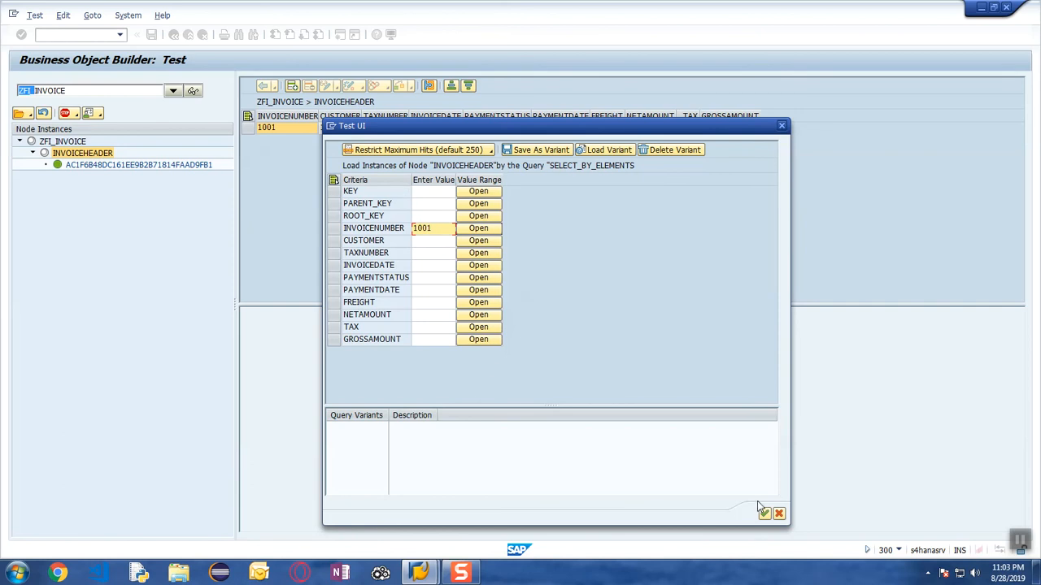
click(763, 513)
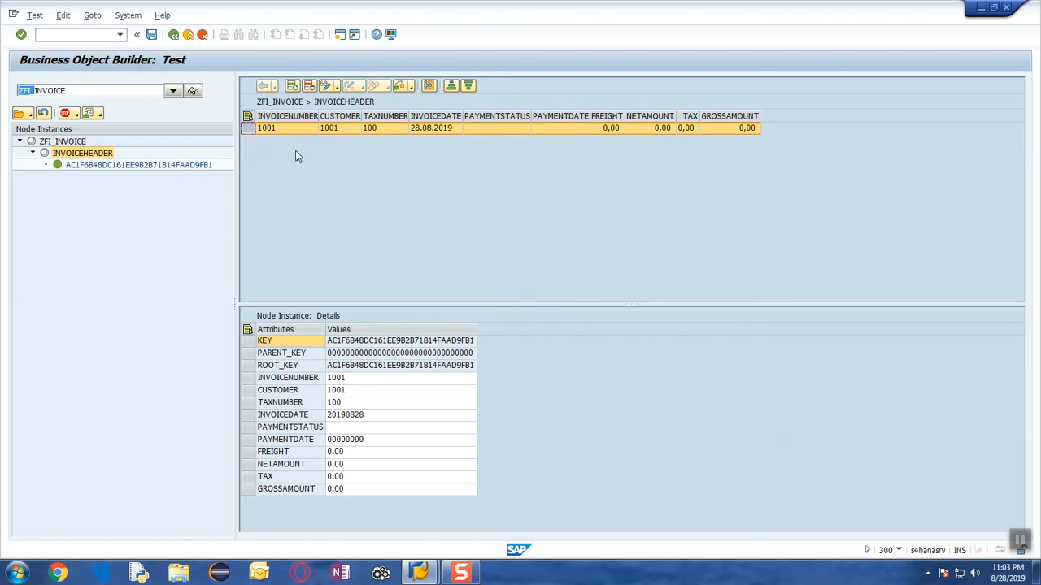
mouse_move(327, 86)
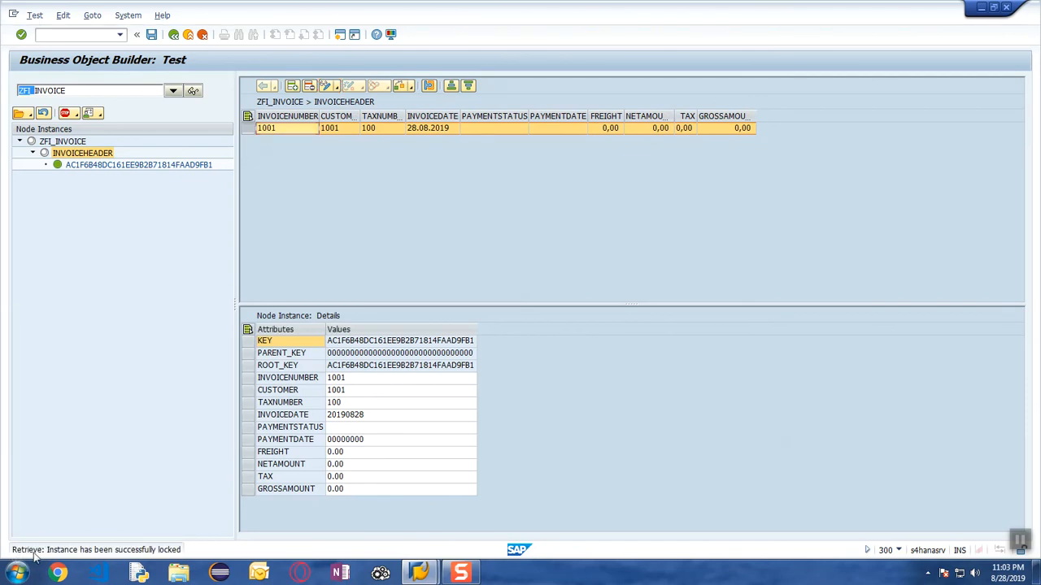
mouse_move(104, 563)
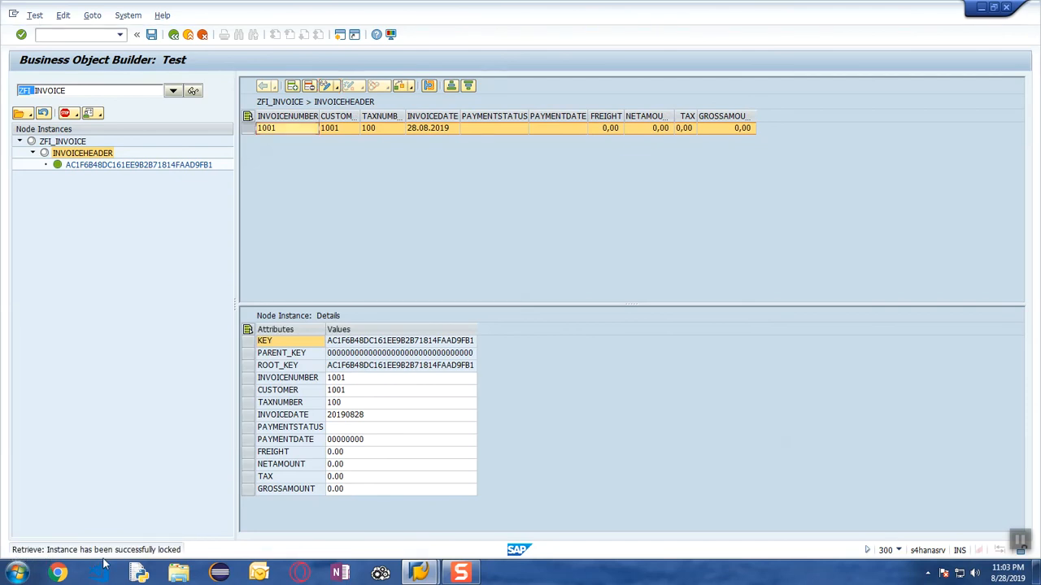
mouse_move(353, 430)
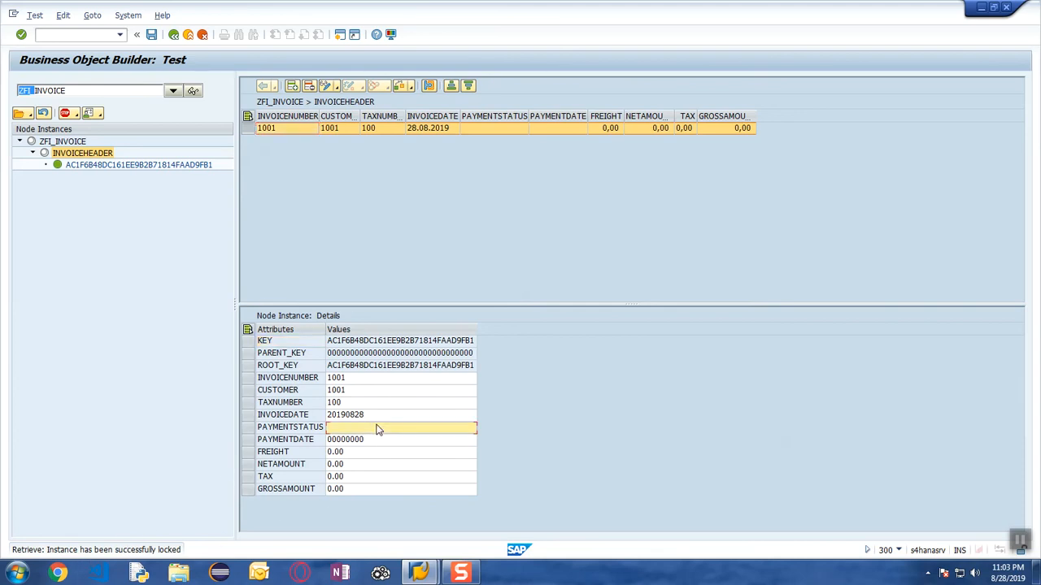
- Set invoice 1001's PAYMENTSTATUS to 02 and save the transaction
text(02)
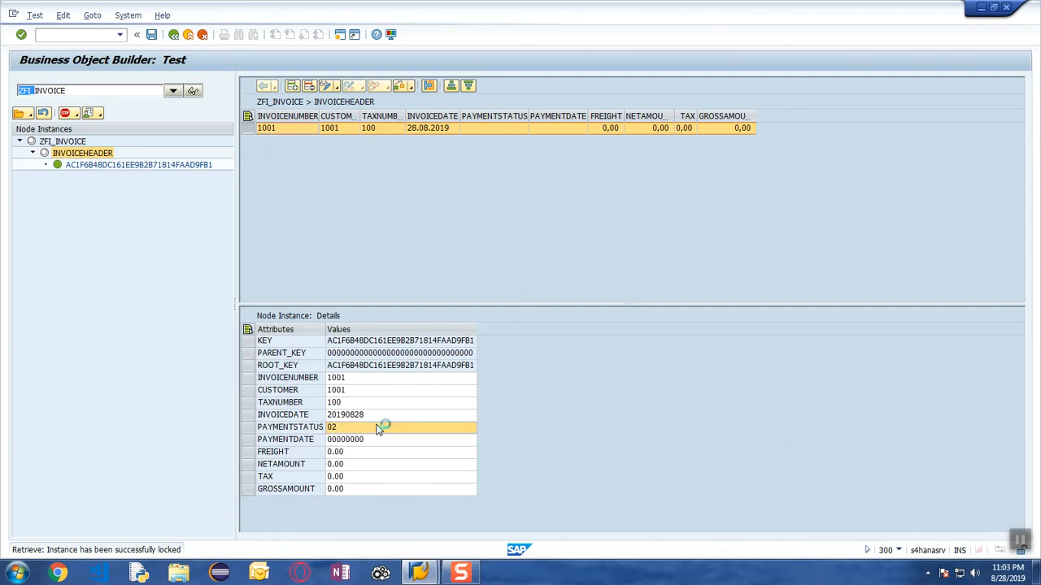
click(152, 34)
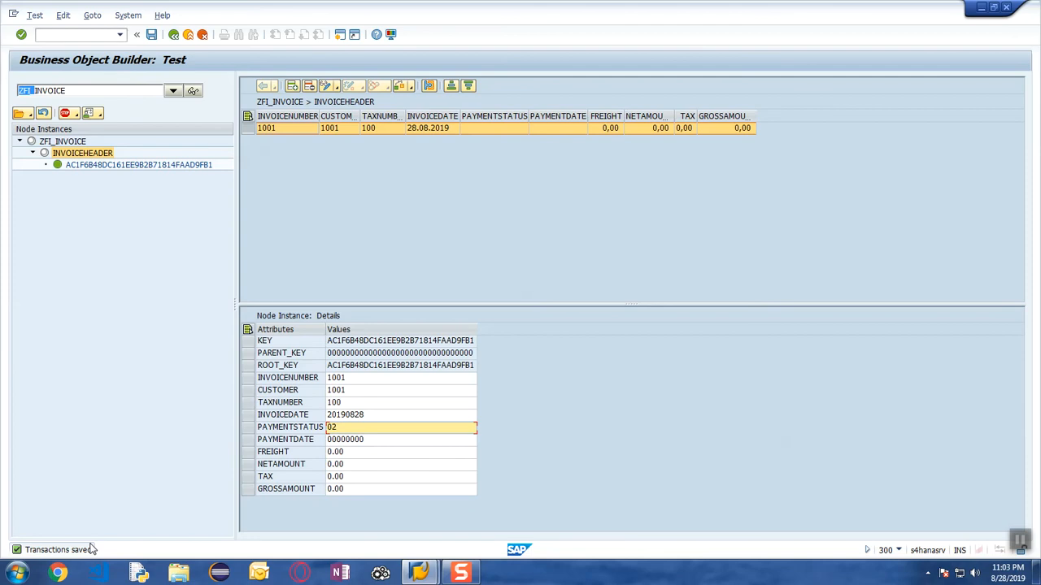
mouse_move(386, 284)
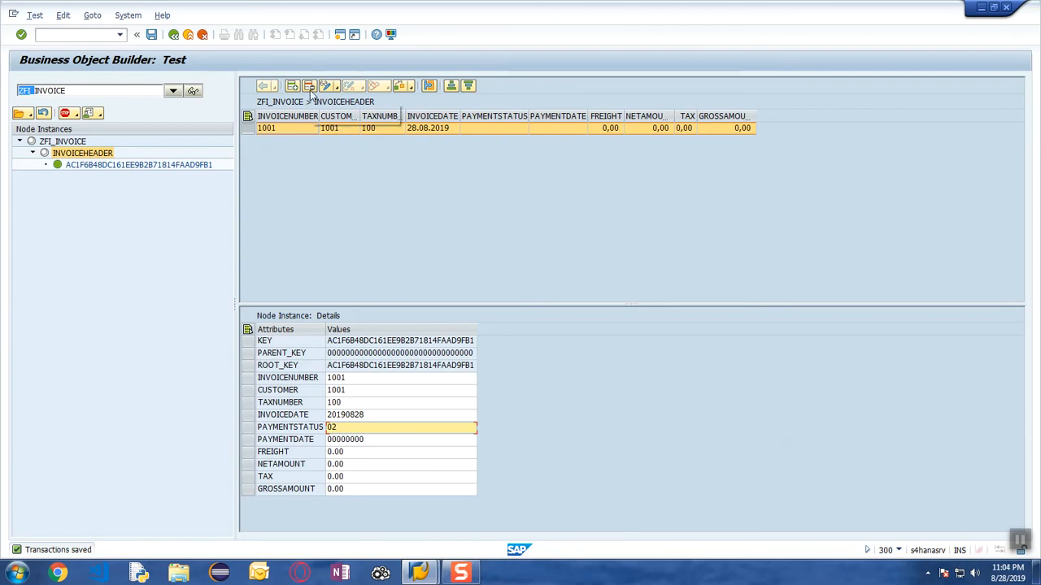
mouse_move(310, 85)
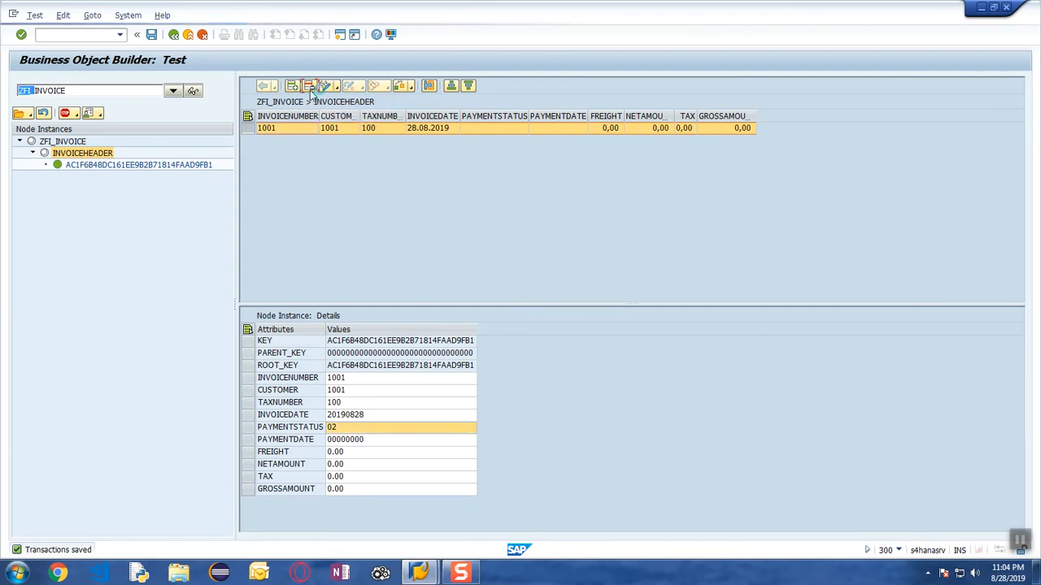
- Delete the invoice 1001 node instance, leaving the INVOICEHEADER table empty
click(309, 86)
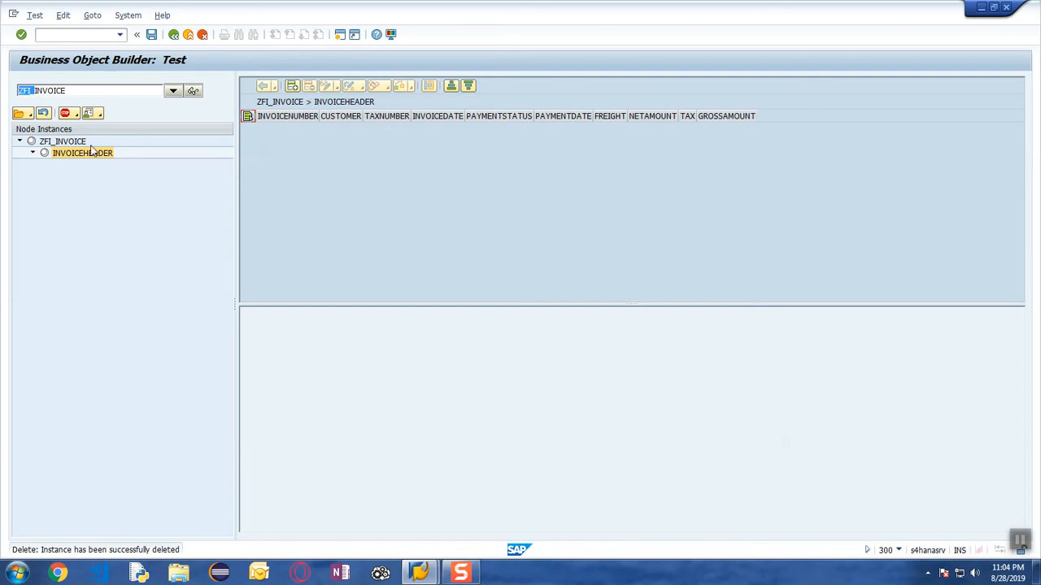
mouse_move(567, 211)
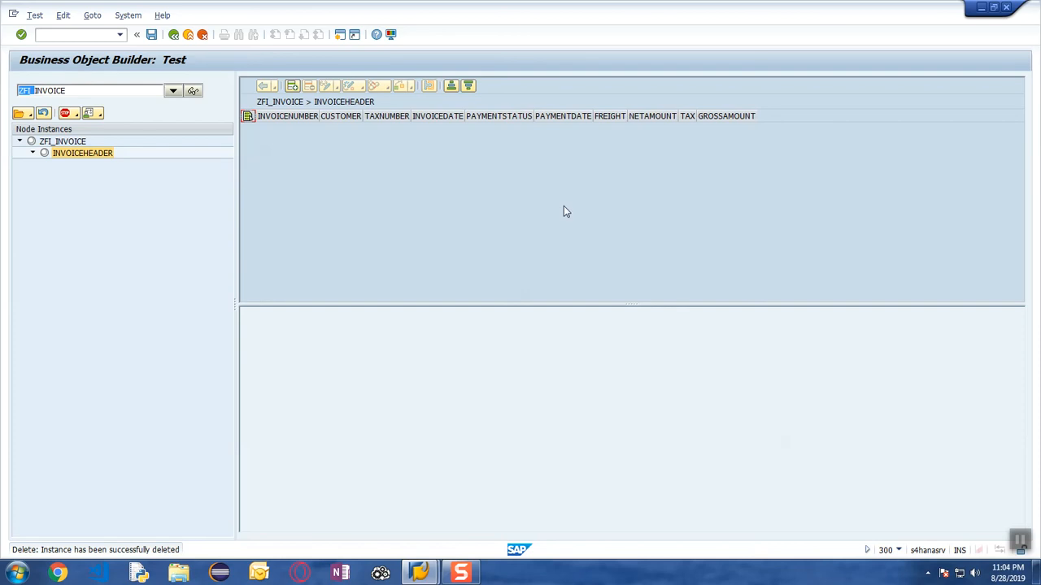